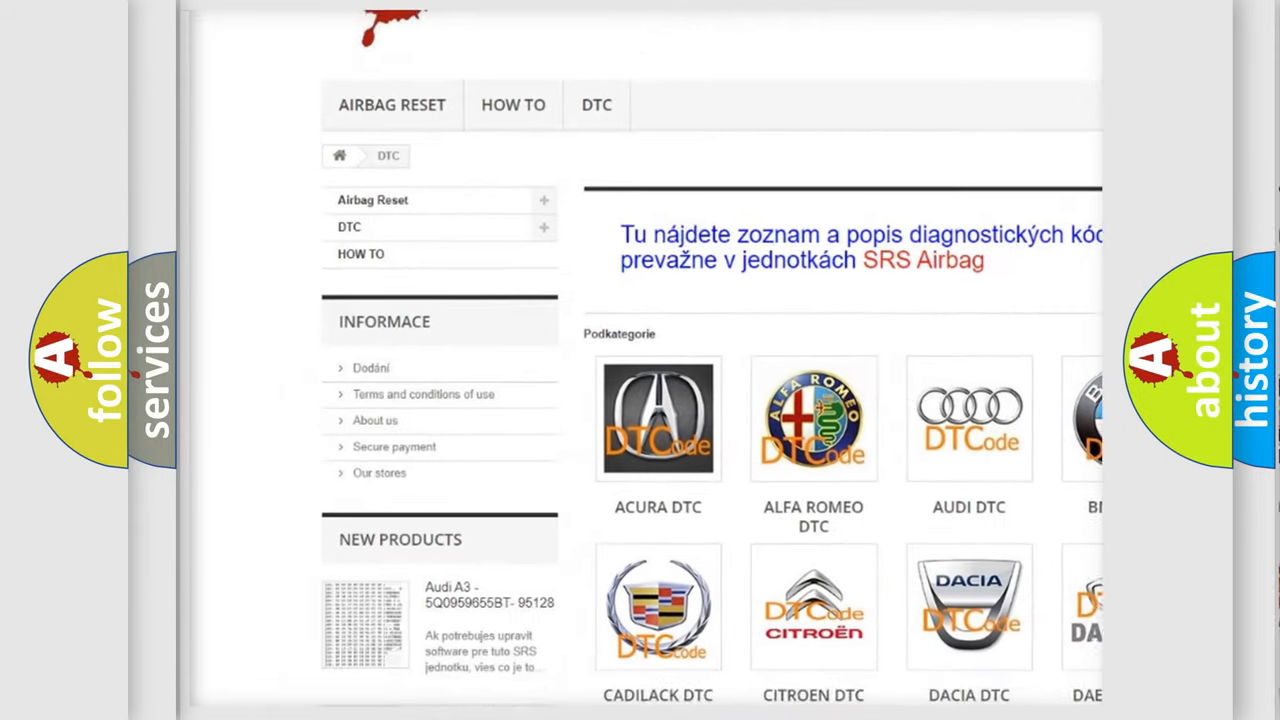
{"action": "scroll", "scroll_direction": "down", "scroll_amount": 3}
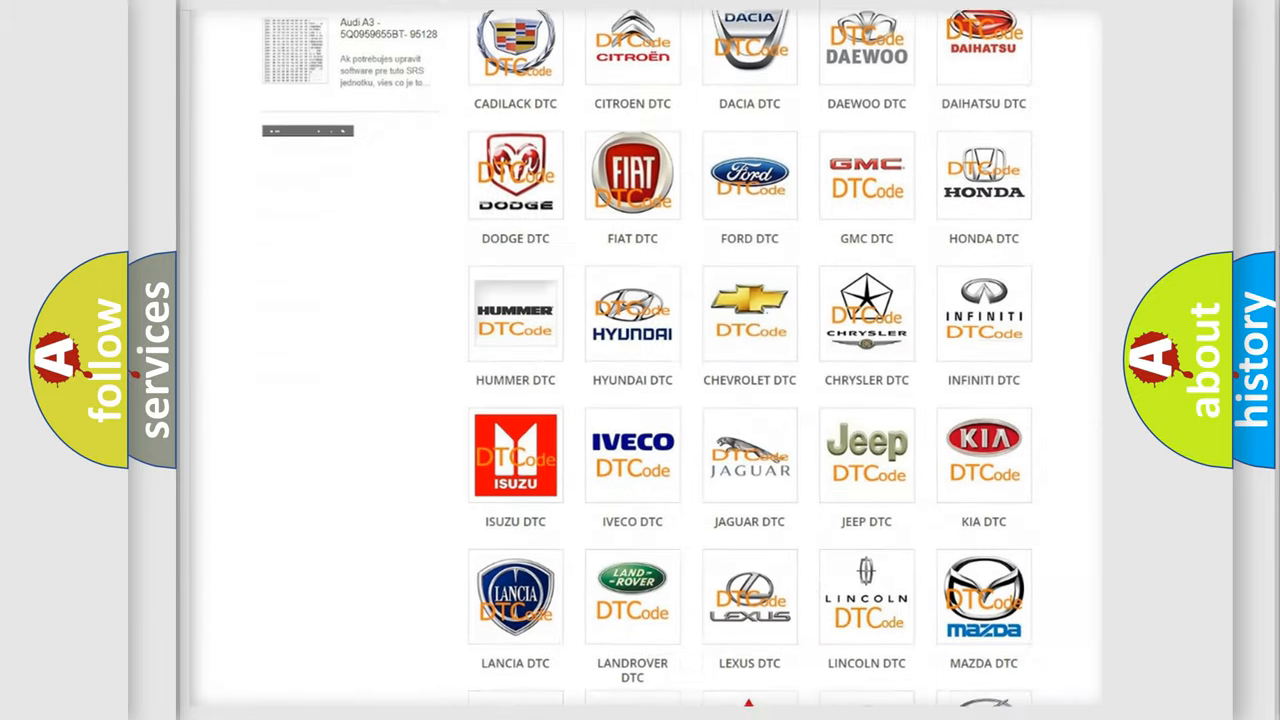
{"action": "scroll", "scroll_direction": "down", "scroll_amount": 3}
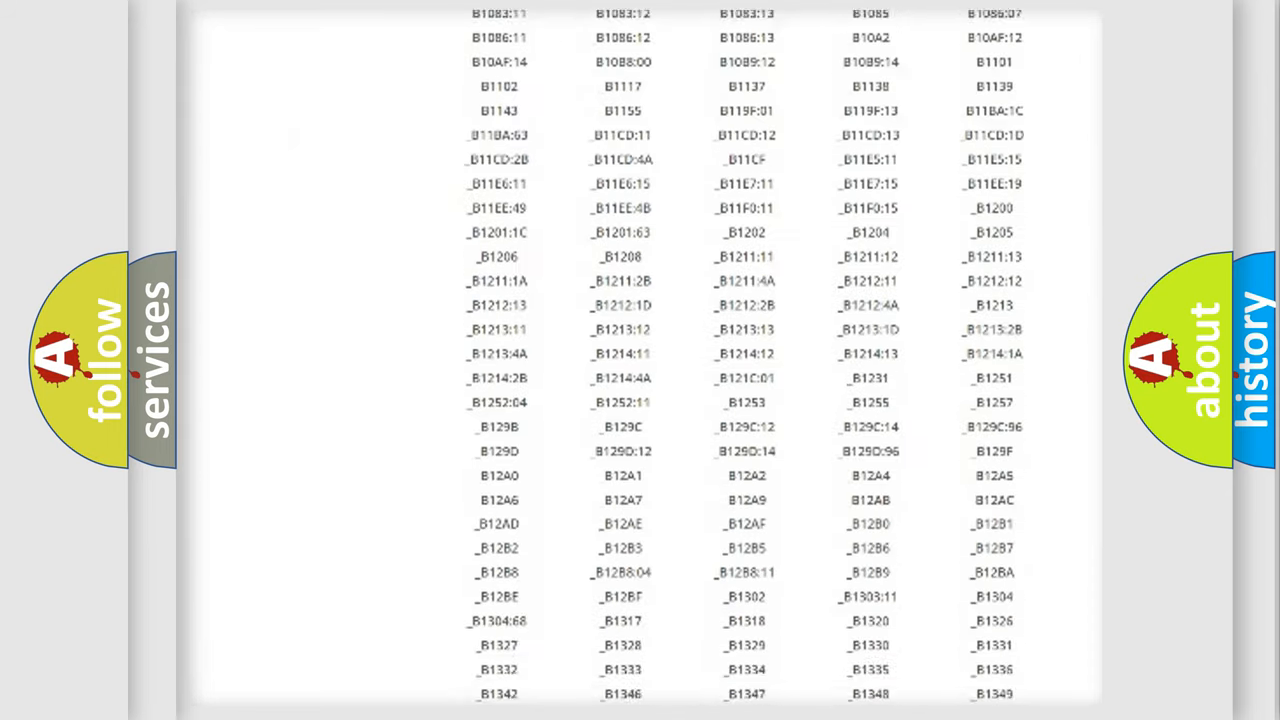
{"action": "scroll", "scroll_direction": "down", "scroll_amount": 3}
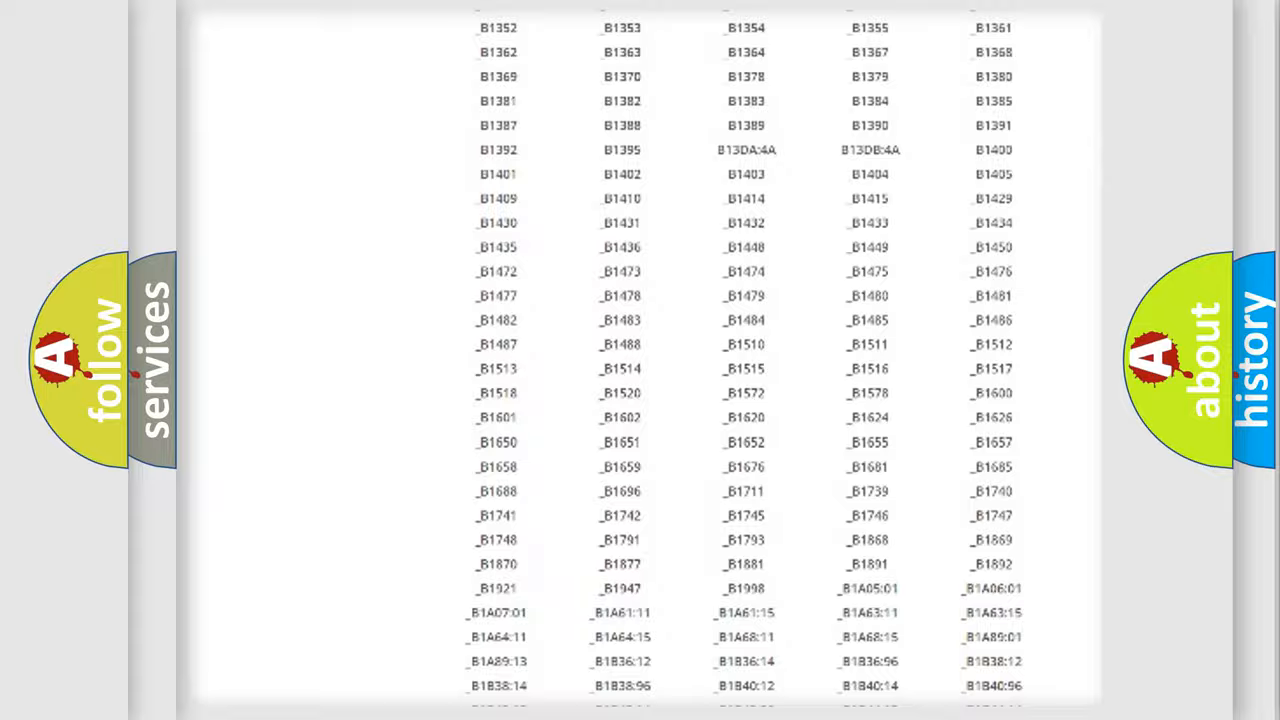